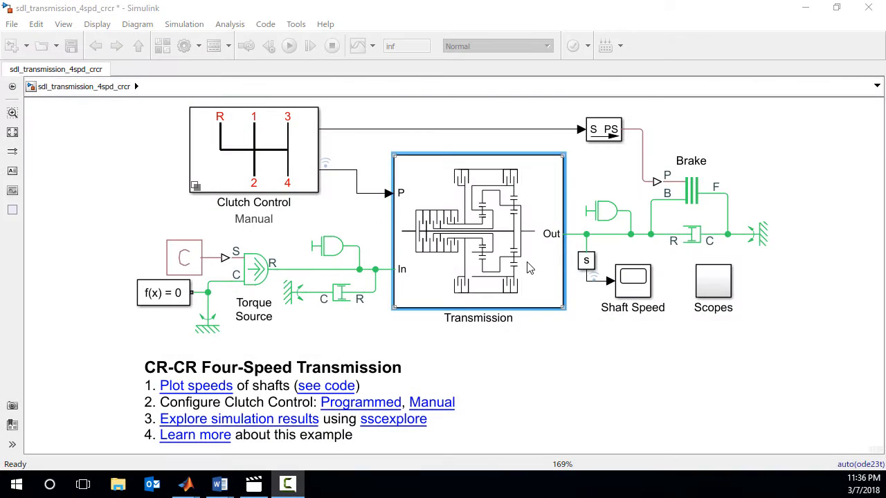
# Open the Transmission subsystem block and select Clutch B inside it.
pyautogui.click(289, 46)
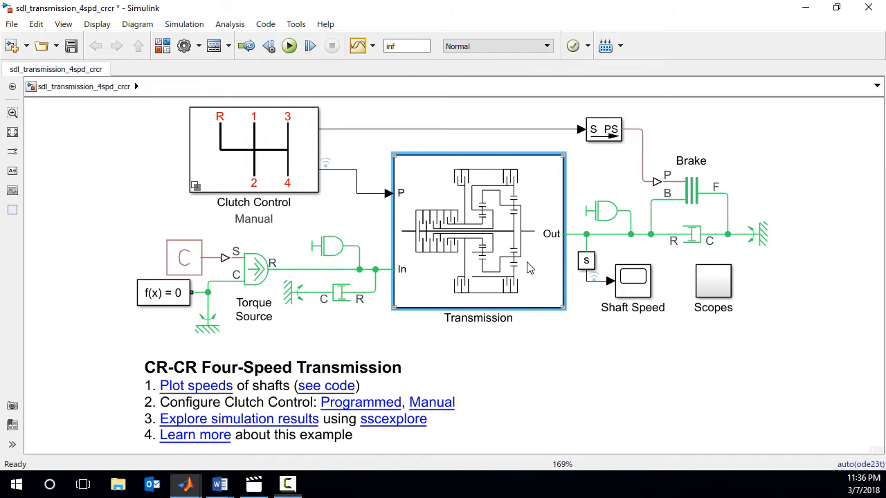
pyautogui.doubleClick(478, 231)
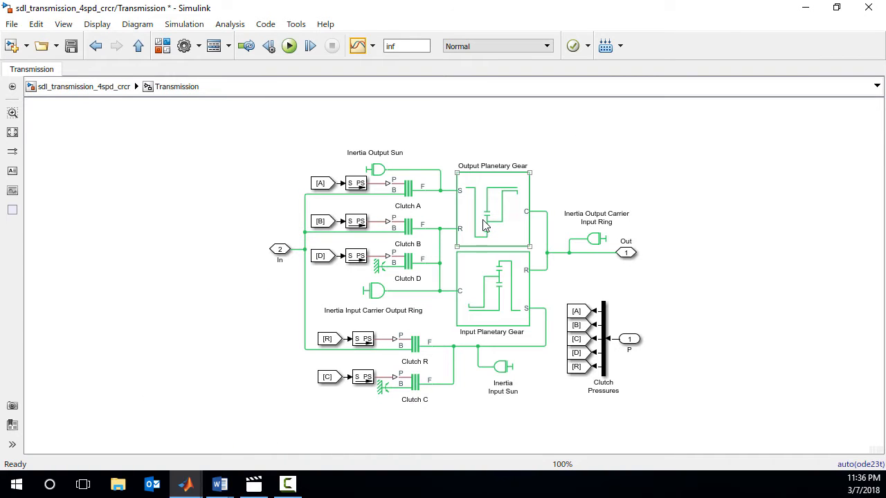
pyautogui.click(491, 291)
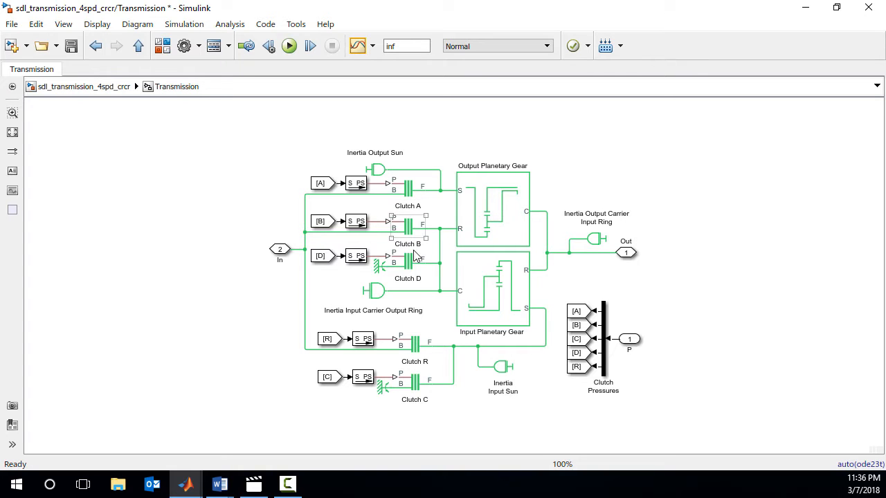
pyautogui.click(414, 380)
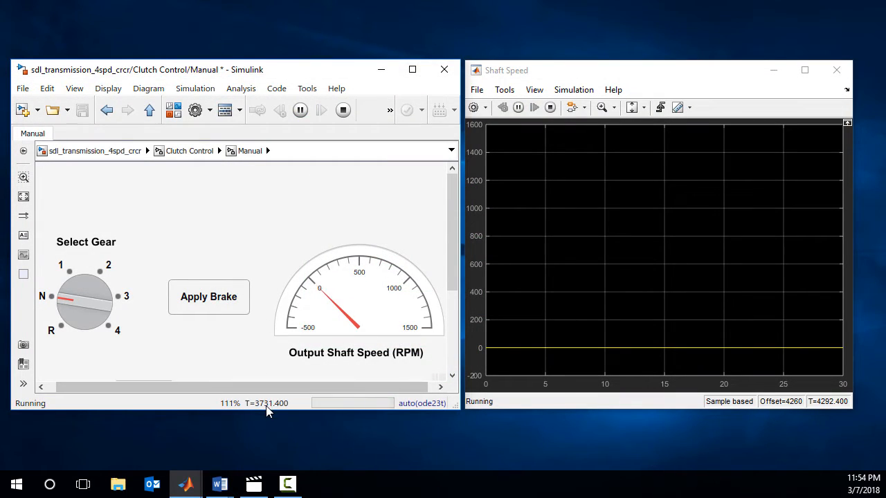
pyautogui.moveTo(266, 402)
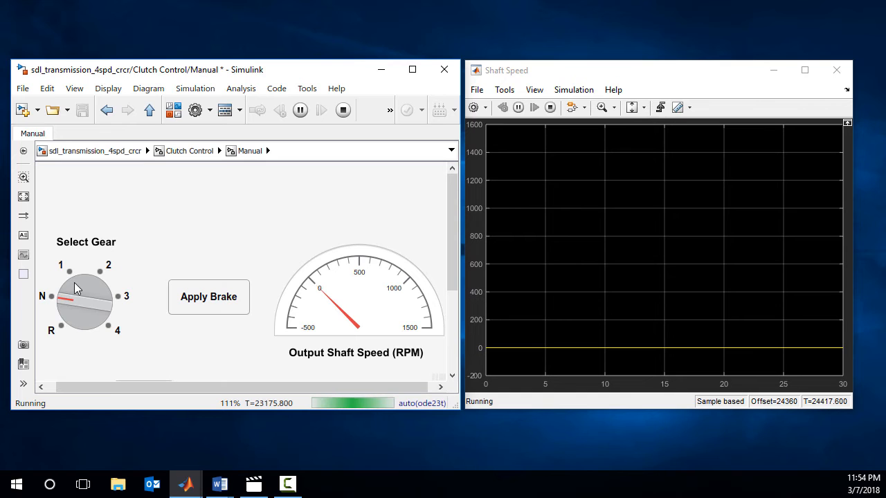
# Turn the Select Gear knob from N through 1 and 2 to third gear.
pyautogui.click(68, 277)
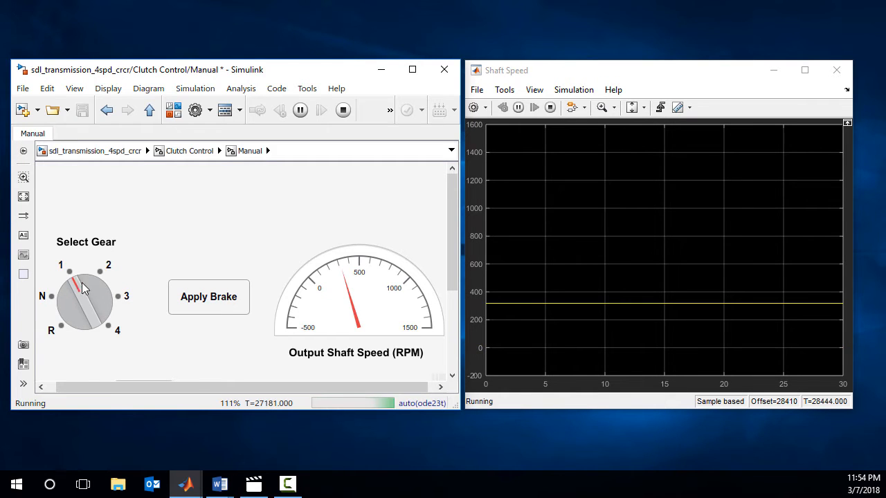
pyautogui.click(107, 296)
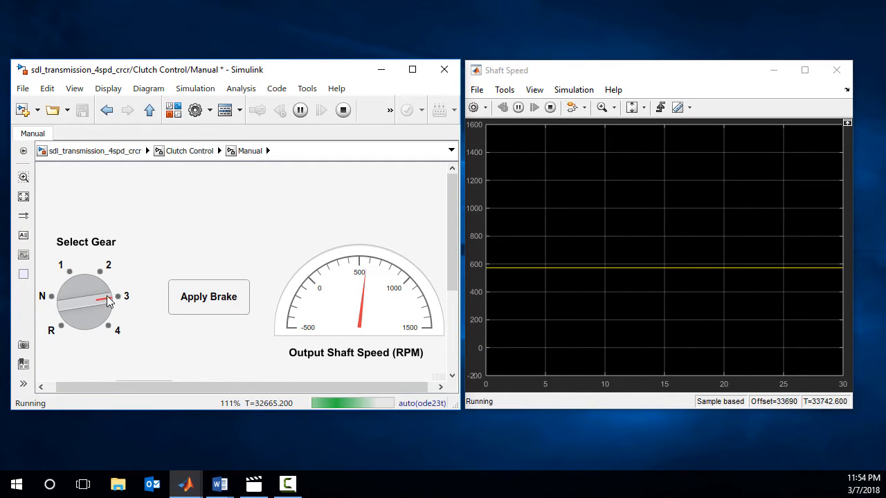
pyautogui.click(208, 296)
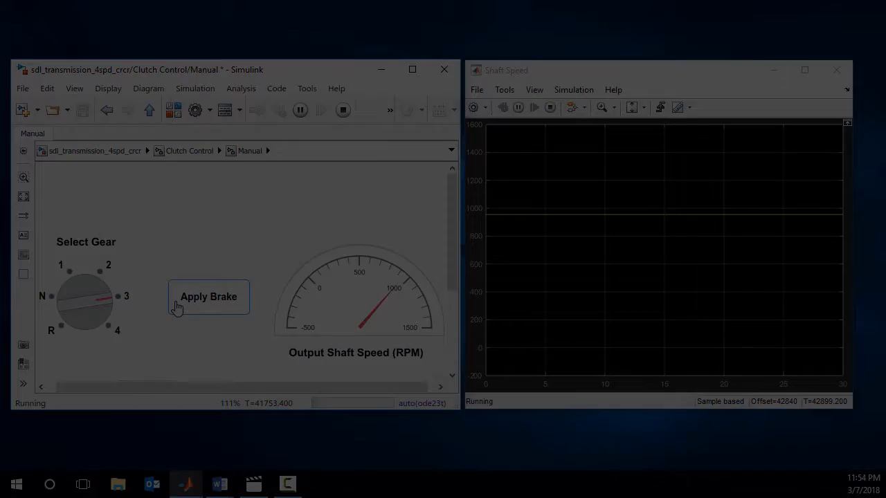
# Enable pacing in Pacing Options, trying 2 and 14 before settling on 1 sim second per second.
pyautogui.click(195, 88)
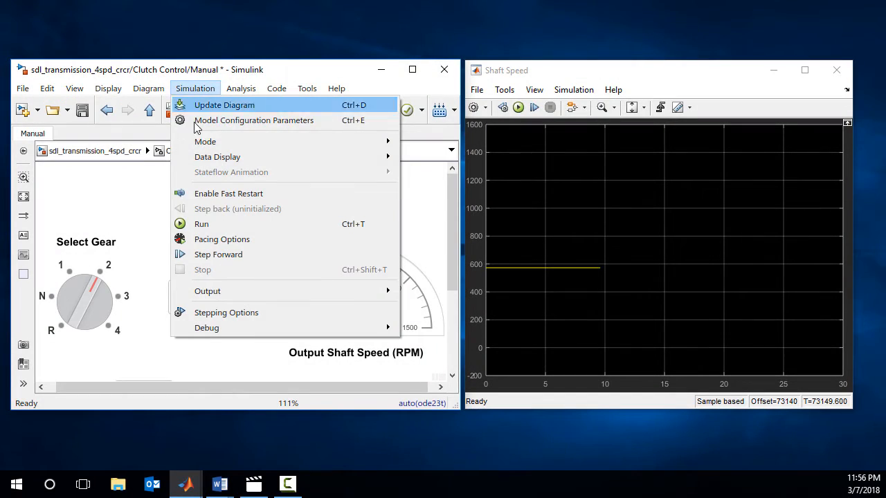
pyautogui.moveTo(228, 239)
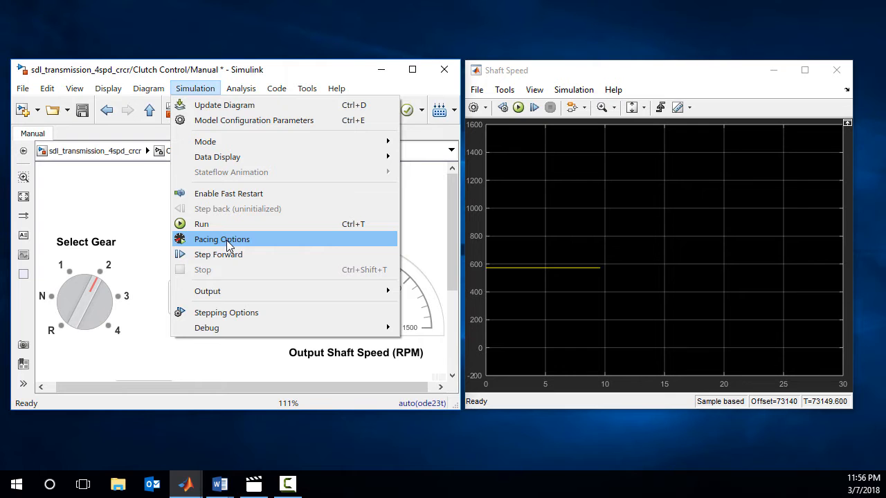
pyautogui.click(221, 239)
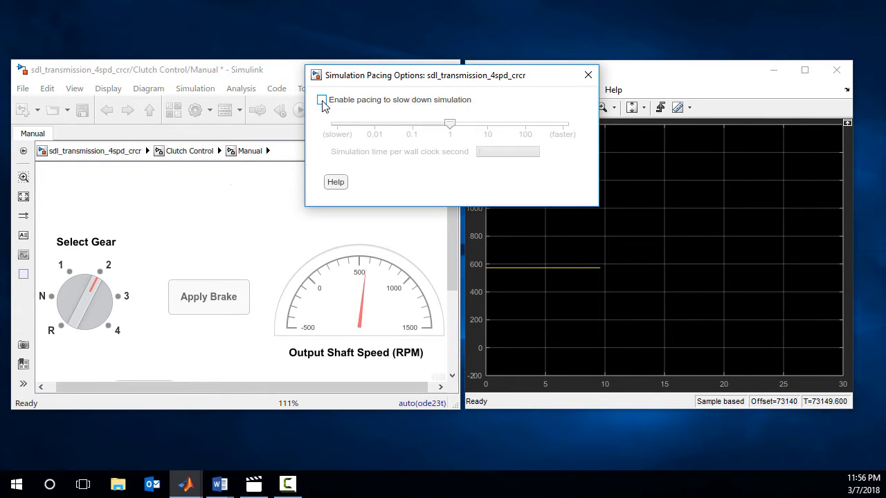
pyautogui.click(321, 100)
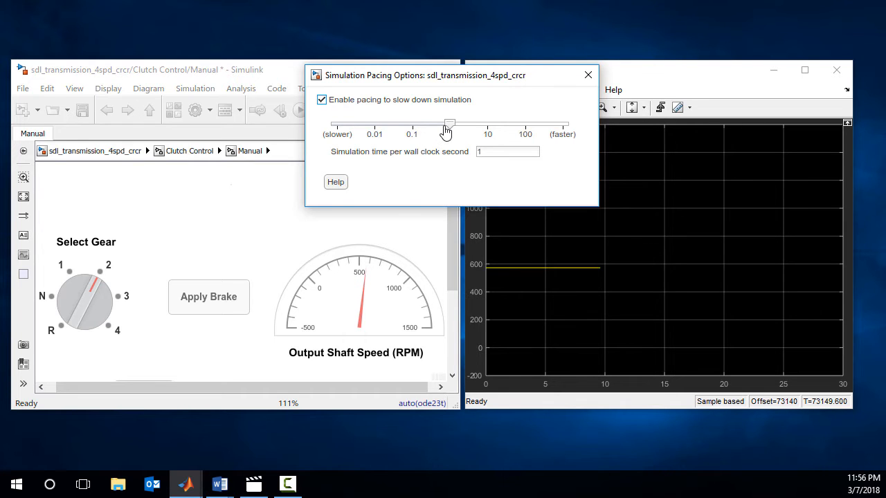
pyautogui.moveTo(447, 126); pyautogui.dragTo(460, 126)
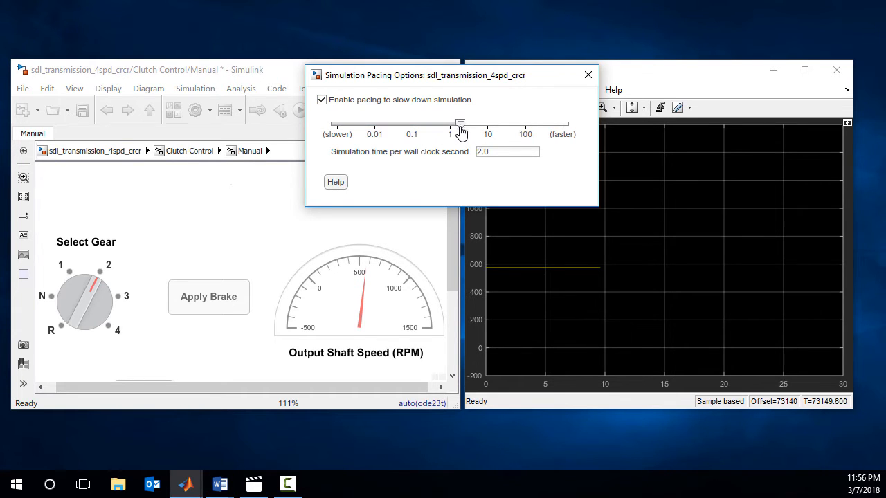
pyautogui.moveTo(460, 125); pyautogui.dragTo(493, 125)
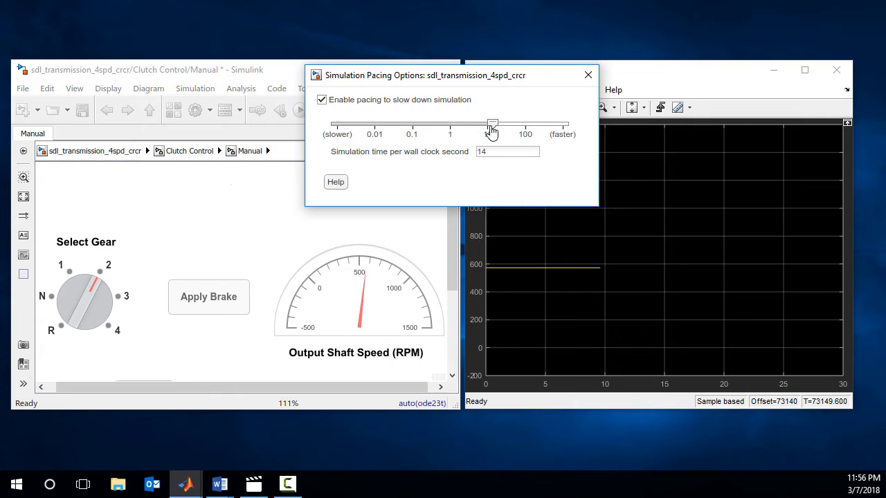
pyautogui.moveTo(491, 127); pyautogui.dragTo(465, 126)
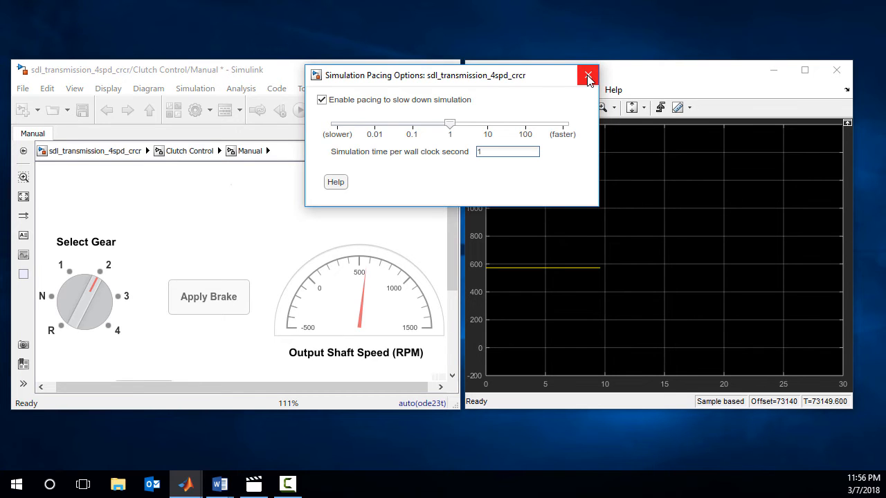
# Close Pacing Options, shift up out of neutral to third gear, and apply the brake.
pyautogui.click(587, 74)
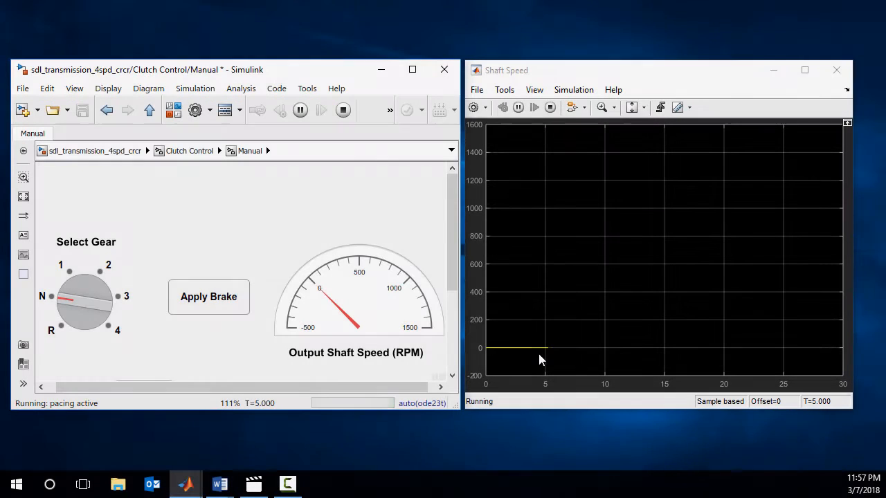
pyautogui.click(69, 280)
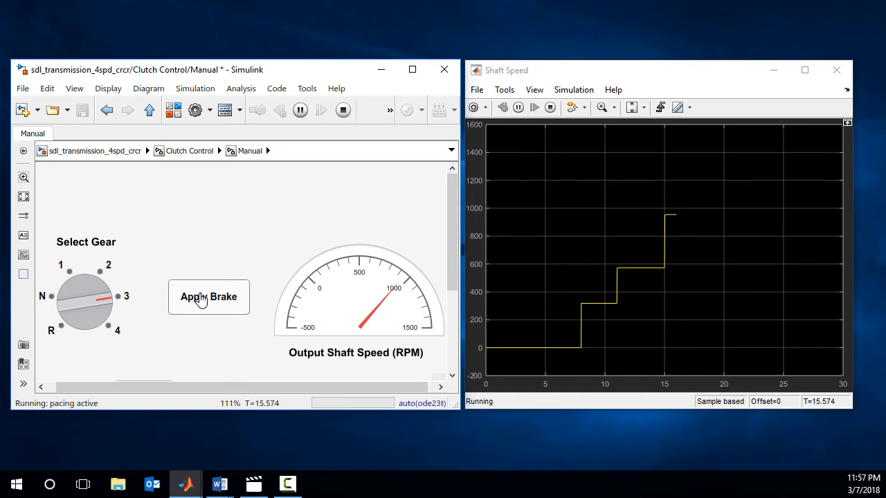
pyautogui.click(208, 297)
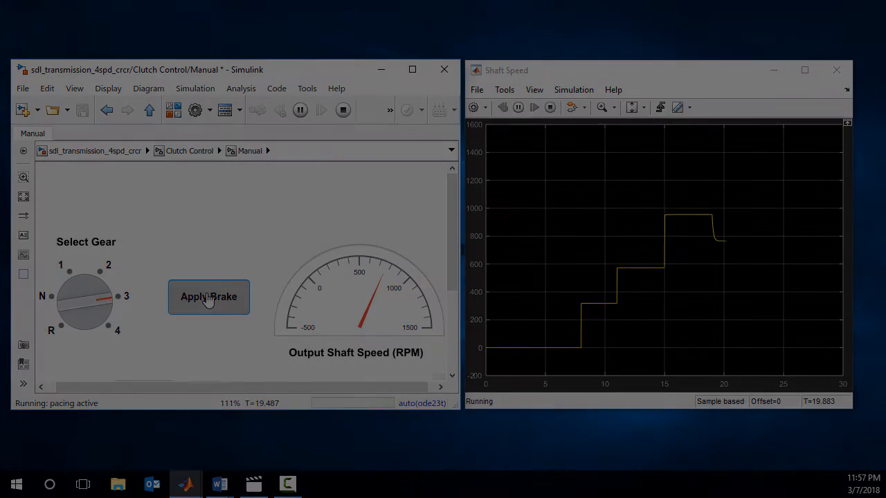
# Raise pacing to 35 simulation seconds per second and open the pacing Help page.
pyautogui.click(195, 88)
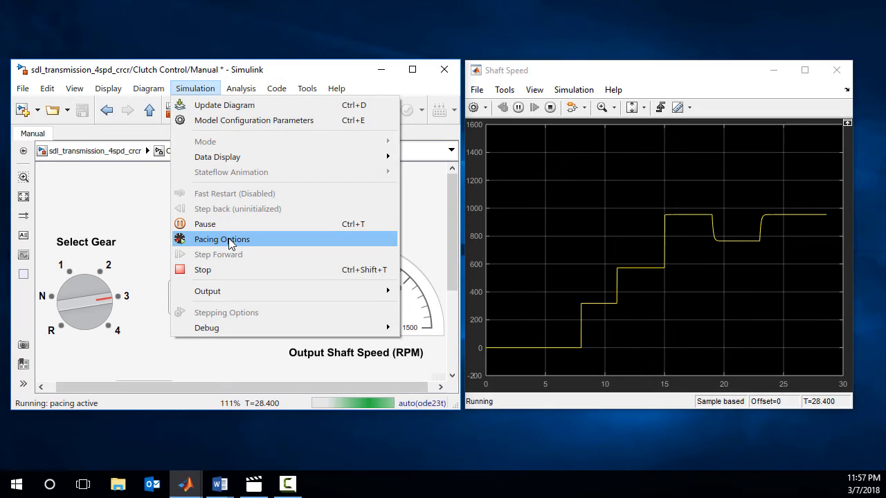
pyautogui.click(221, 239)
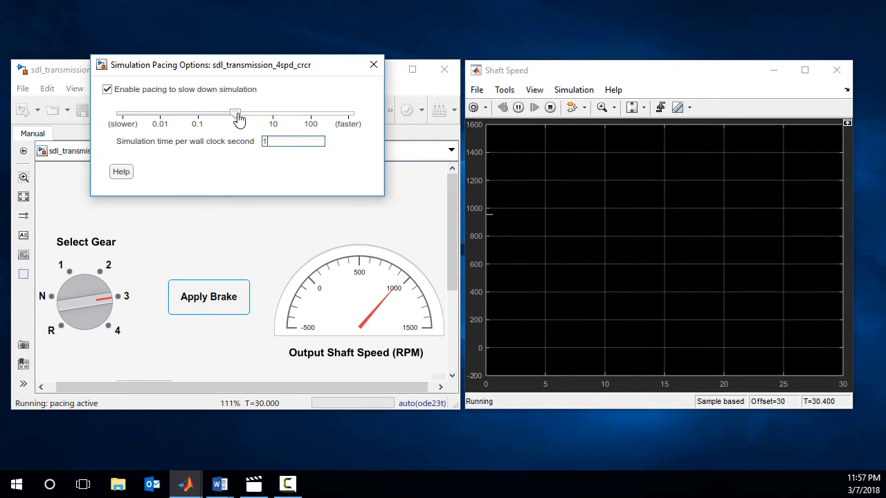
pyautogui.moveTo(236, 113); pyautogui.dragTo(293, 113)
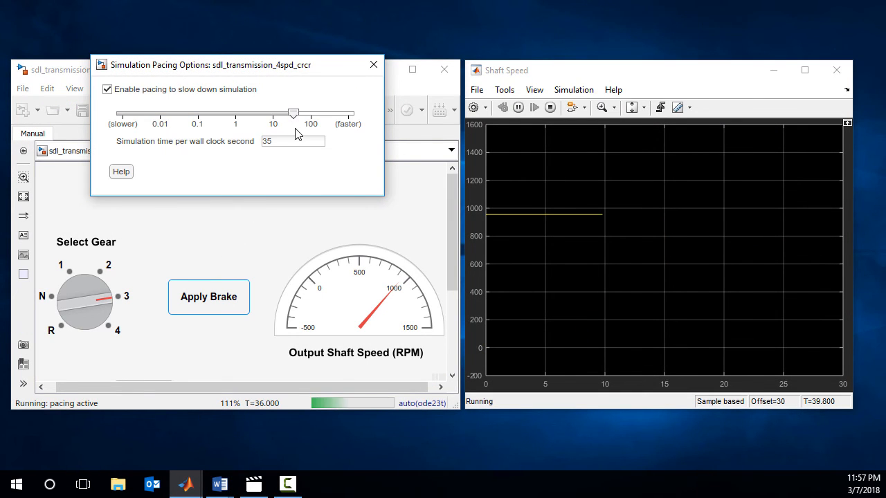
pyautogui.click(121, 171)
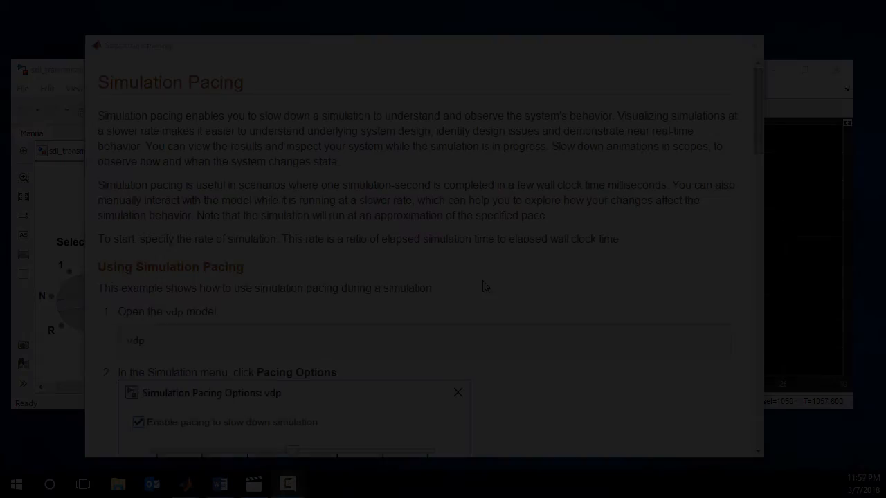